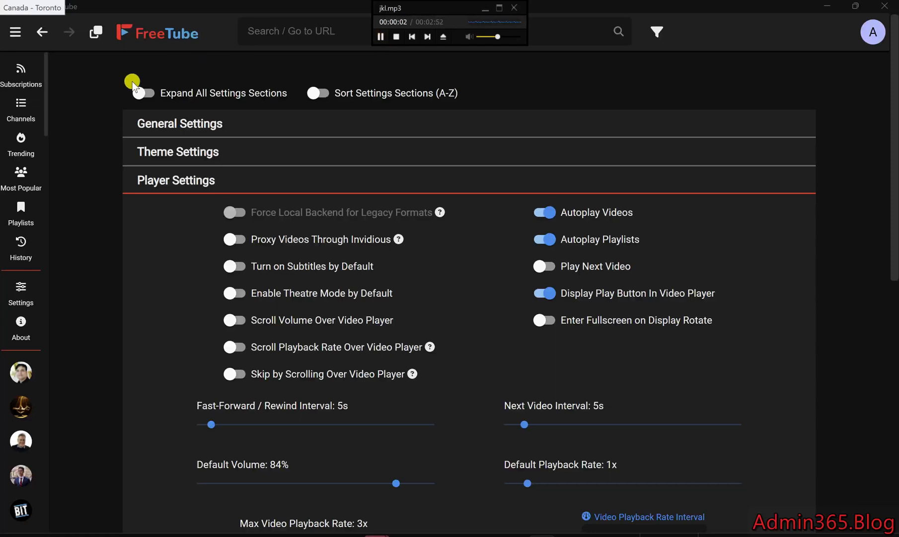
mouse_move(20, 292)
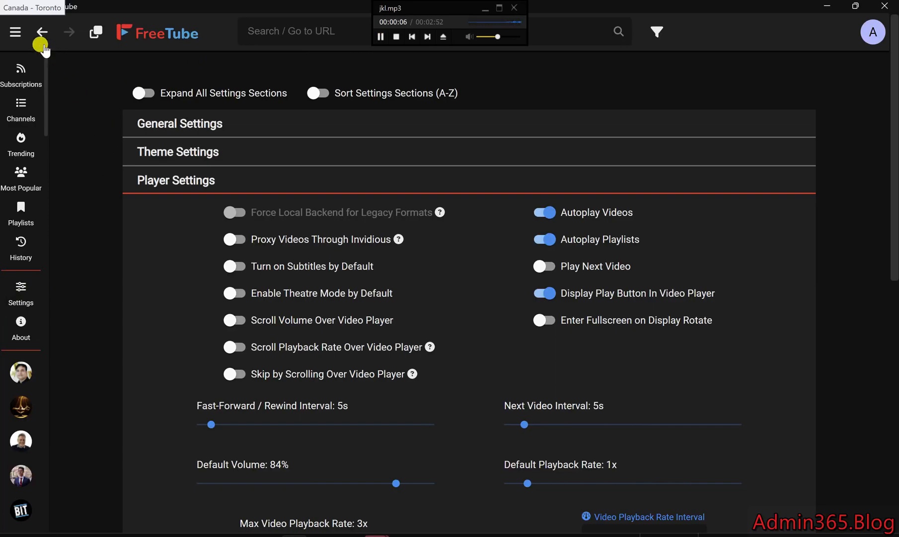
Step: Go back from Player Settings to the Subscriptions video feed
left_click(41, 31)
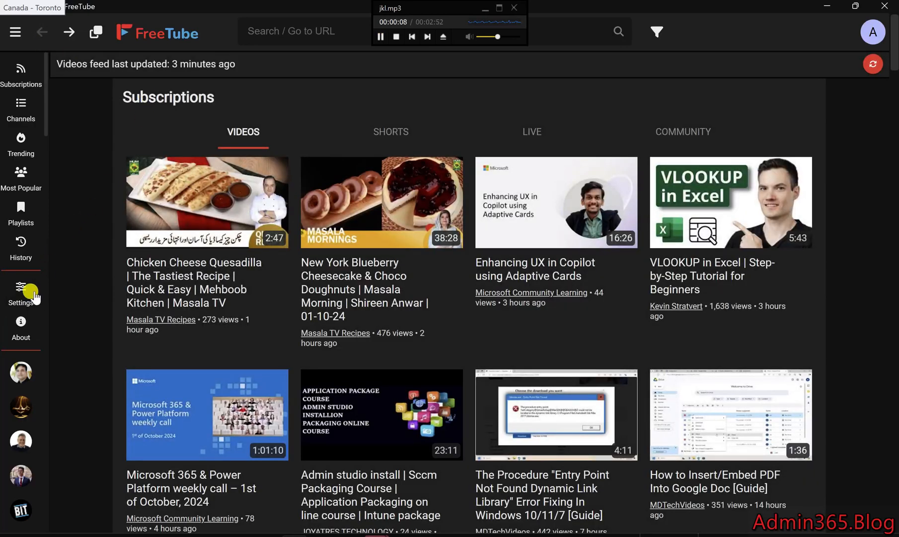
Step: Open the Settings page from the left sidebar
left_click(21, 295)
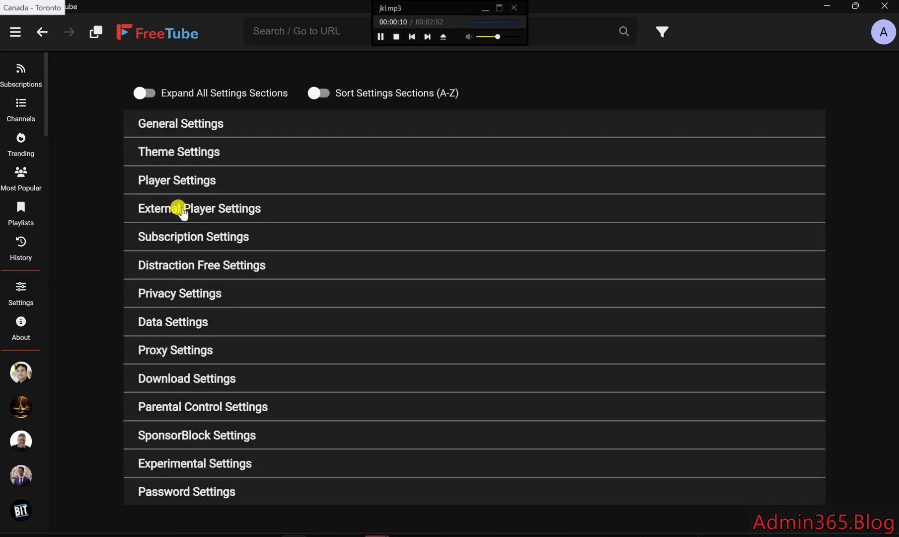
mouse_move(477, 57)
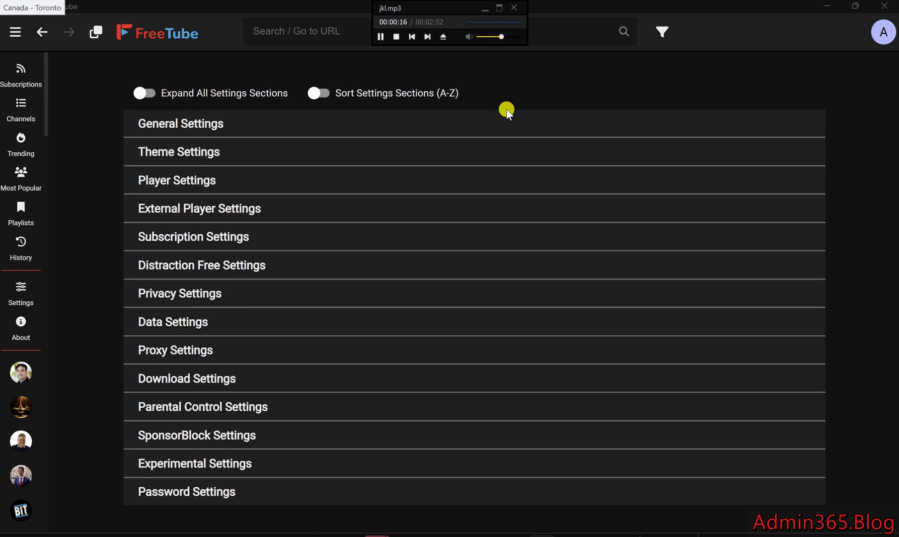
mouse_move(504, 178)
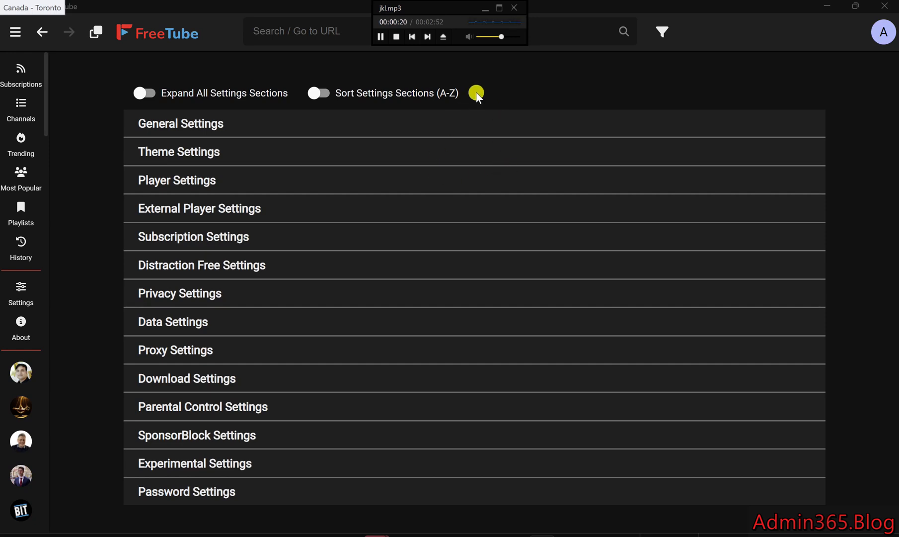
mouse_move(498, 76)
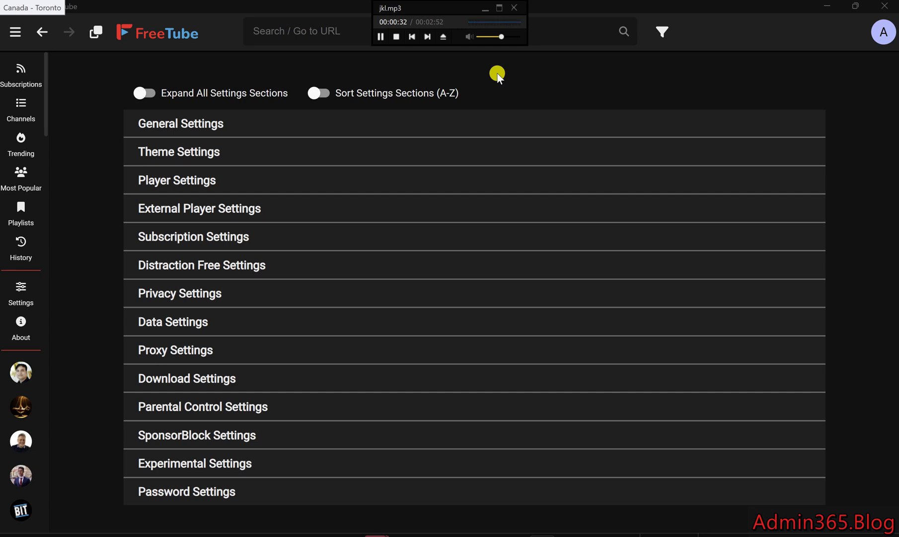
mouse_move(82, 253)
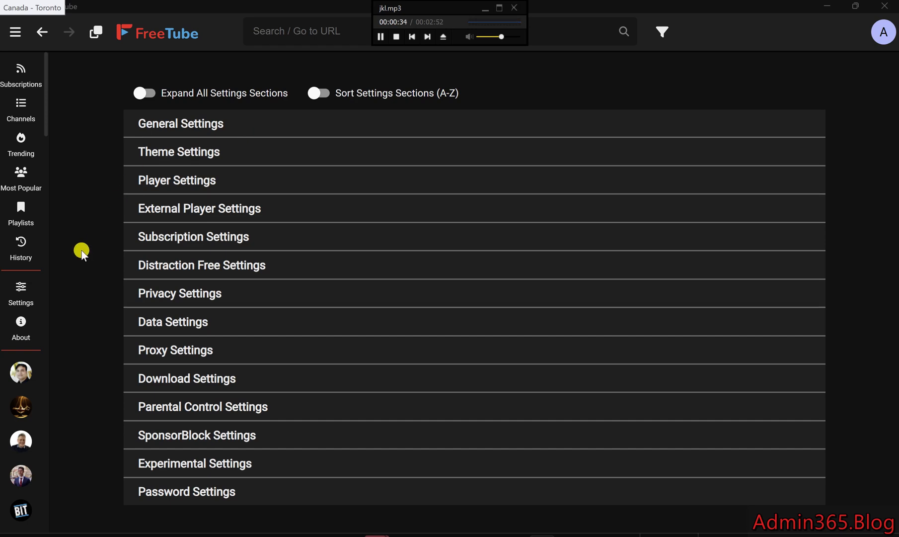
mouse_move(20, 289)
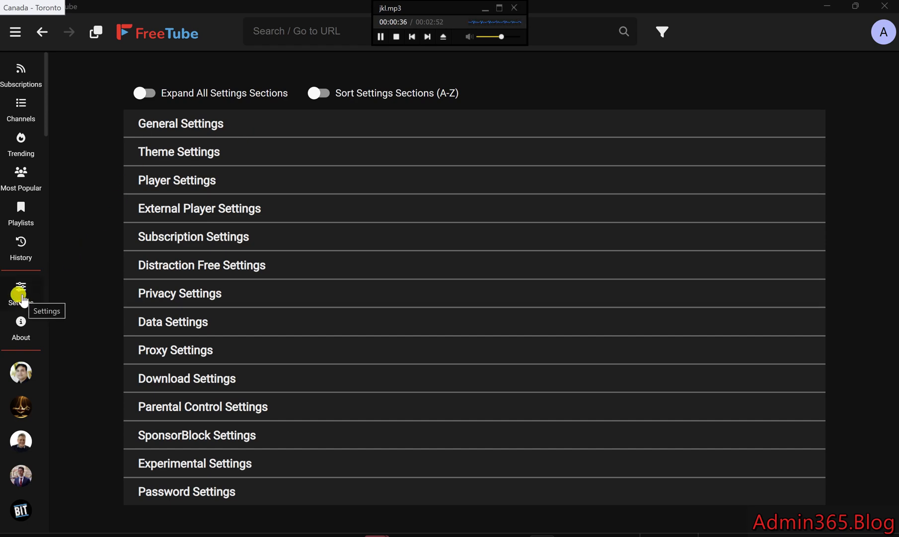
mouse_move(155, 149)
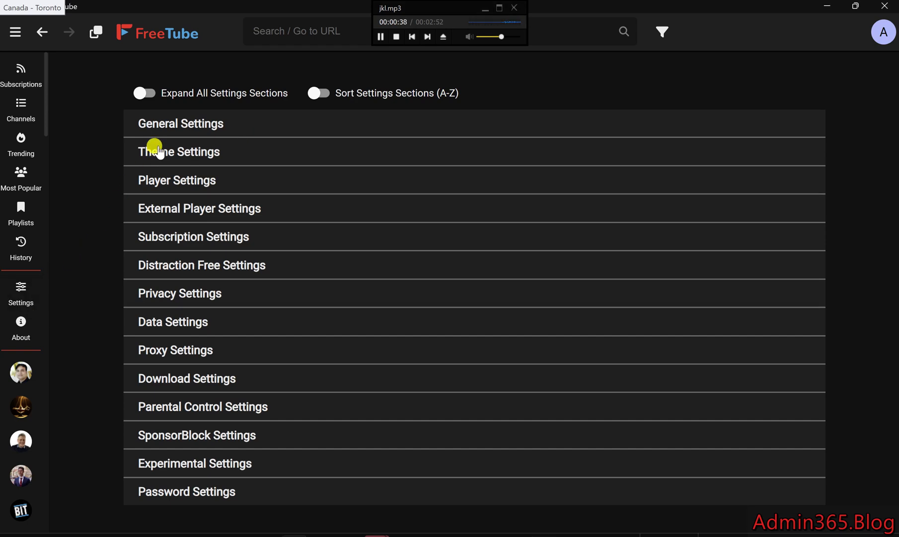
mouse_move(175, 133)
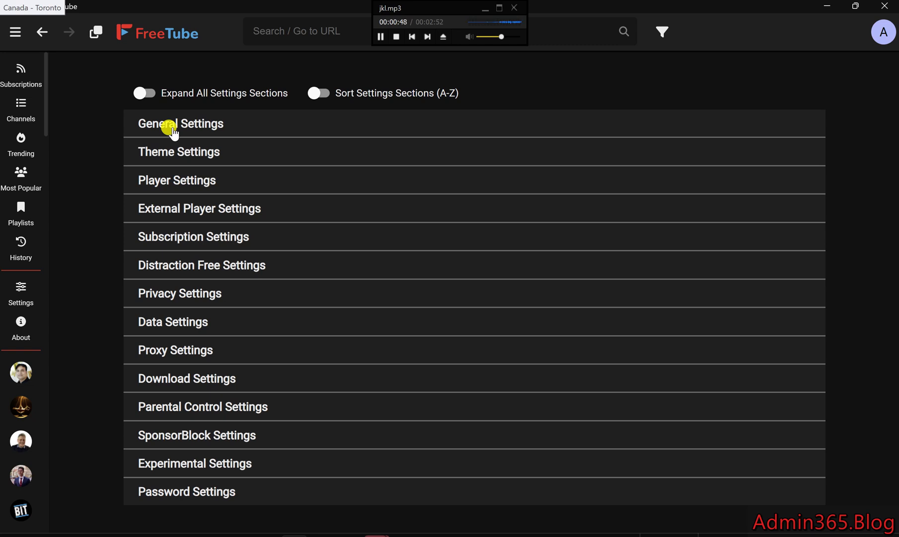
Step: Expand General Settings, leaving United States as the trending region
left_click(180, 124)
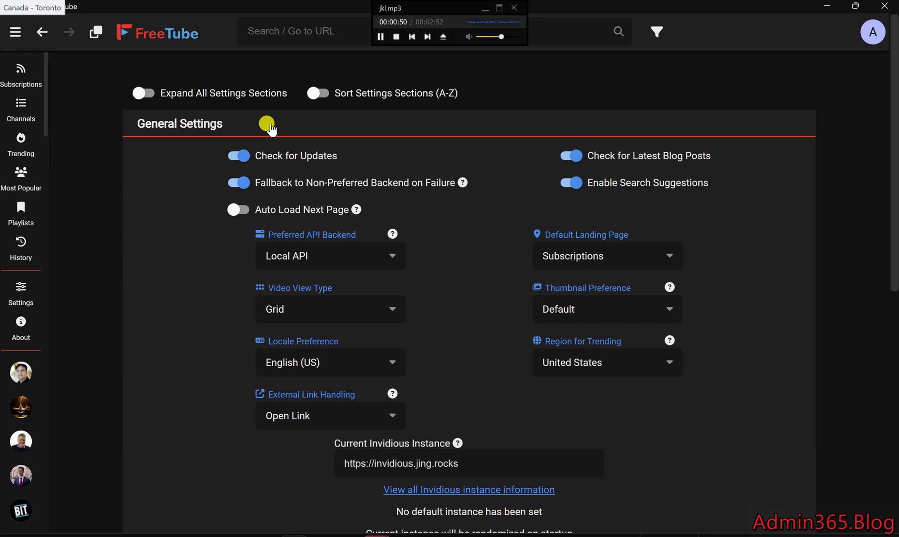
mouse_move(358, 137)
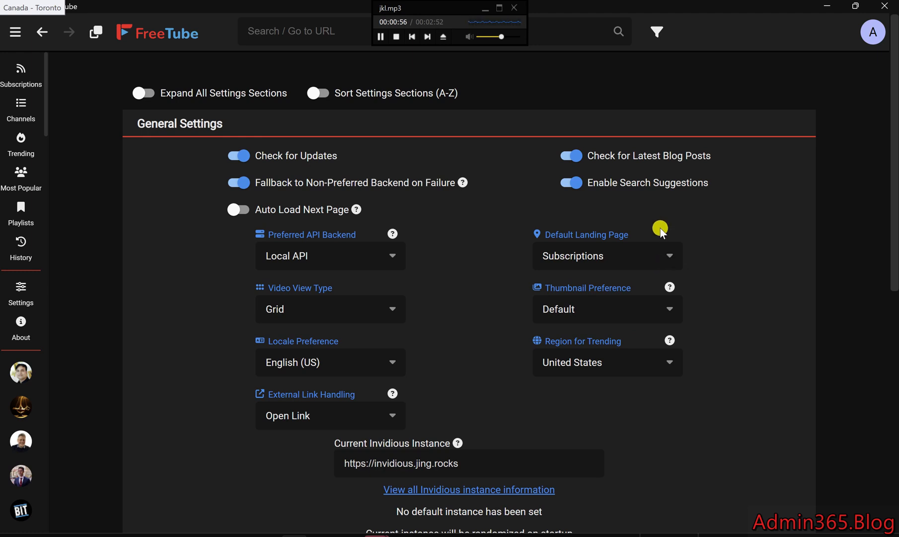
mouse_move(645, 370)
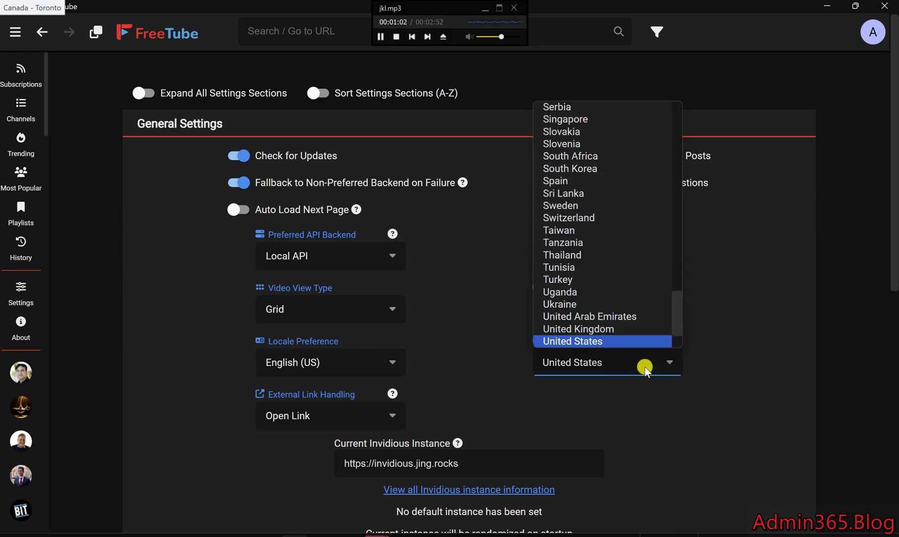
mouse_move(620, 193)
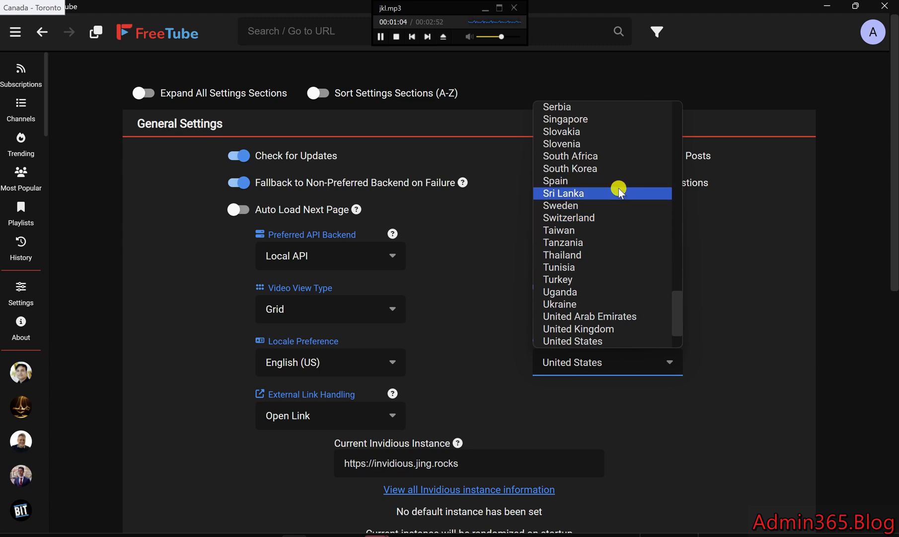
mouse_move(680, 268)
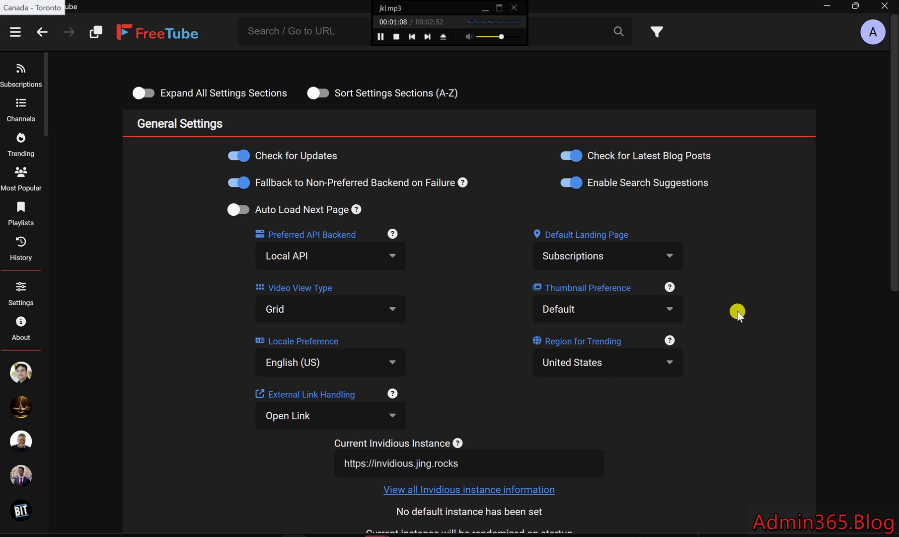
mouse_move(724, 328)
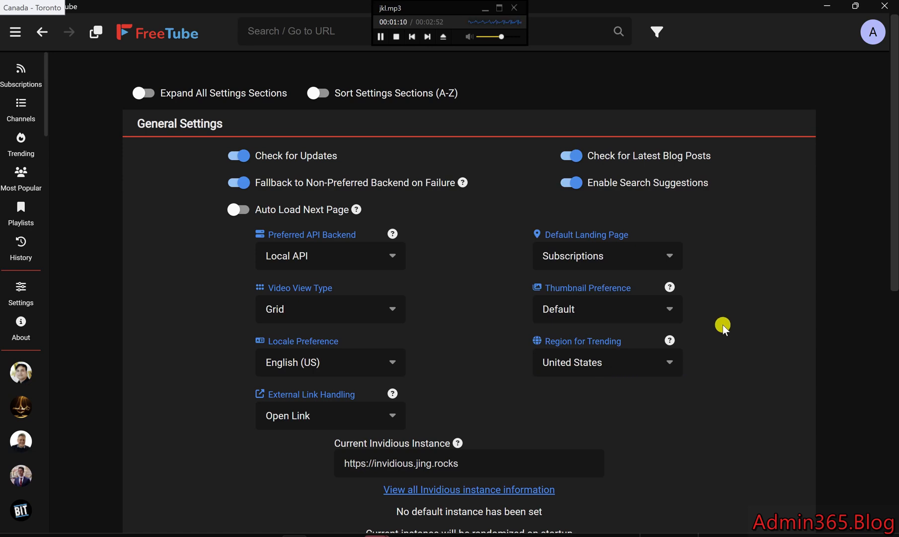
mouse_move(503, 221)
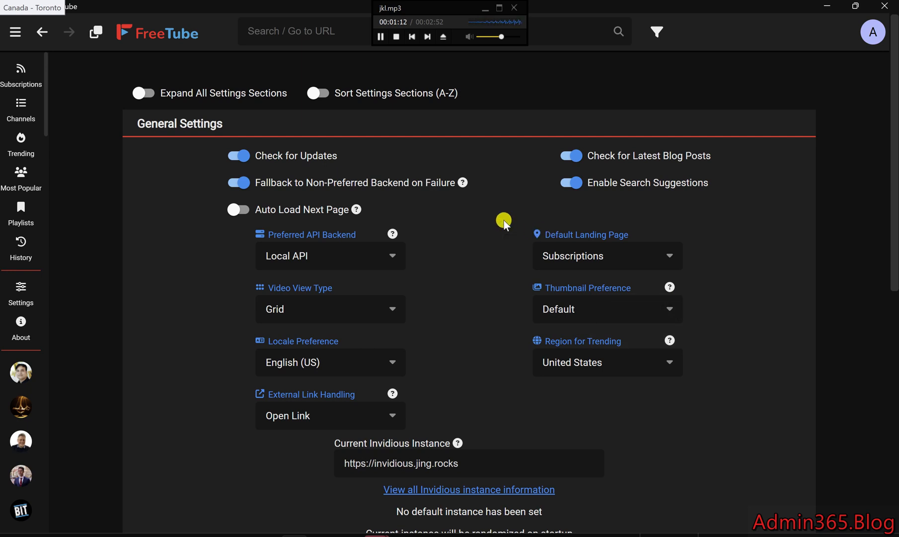
mouse_move(286, 216)
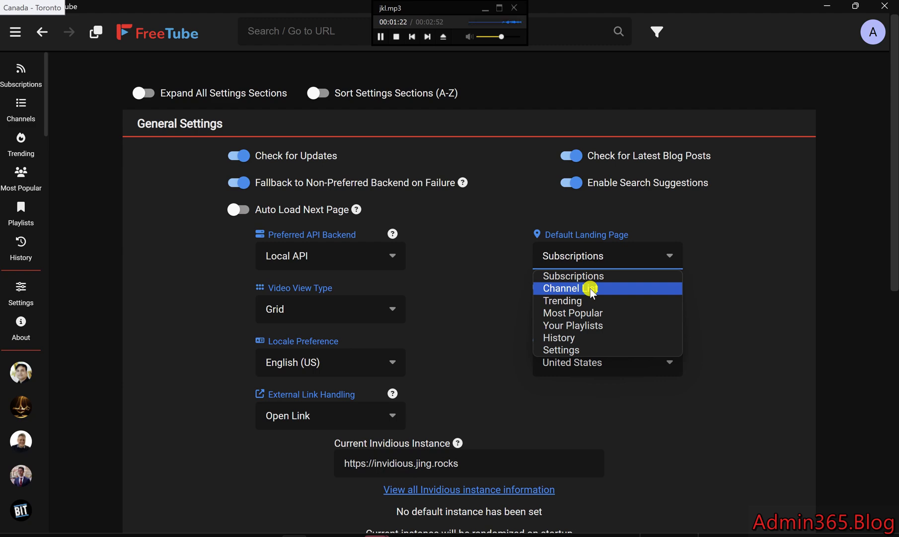
mouse_move(586, 313)
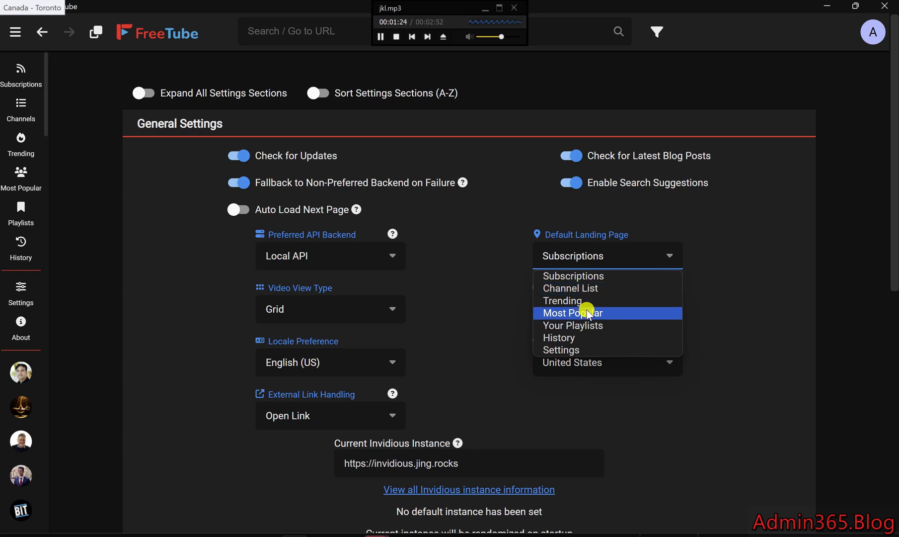
mouse_move(584, 350)
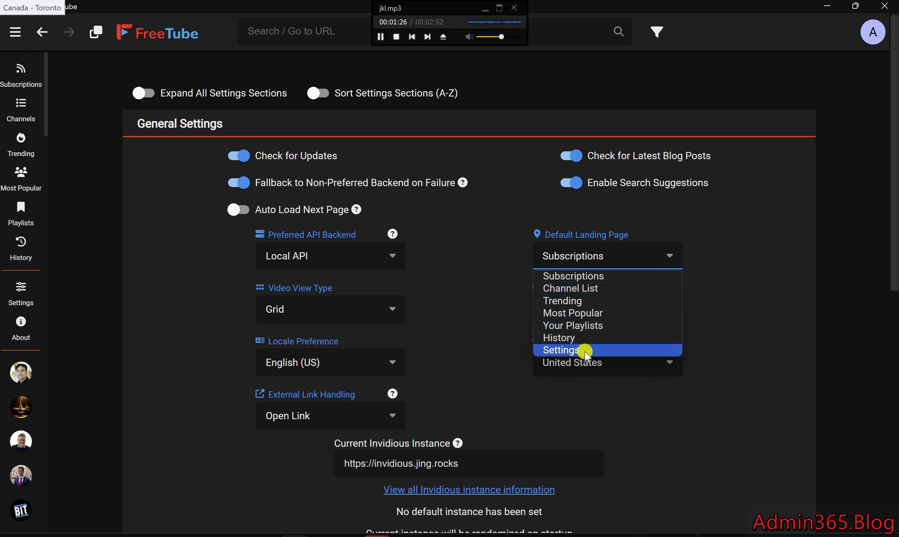
mouse_move(576, 265)
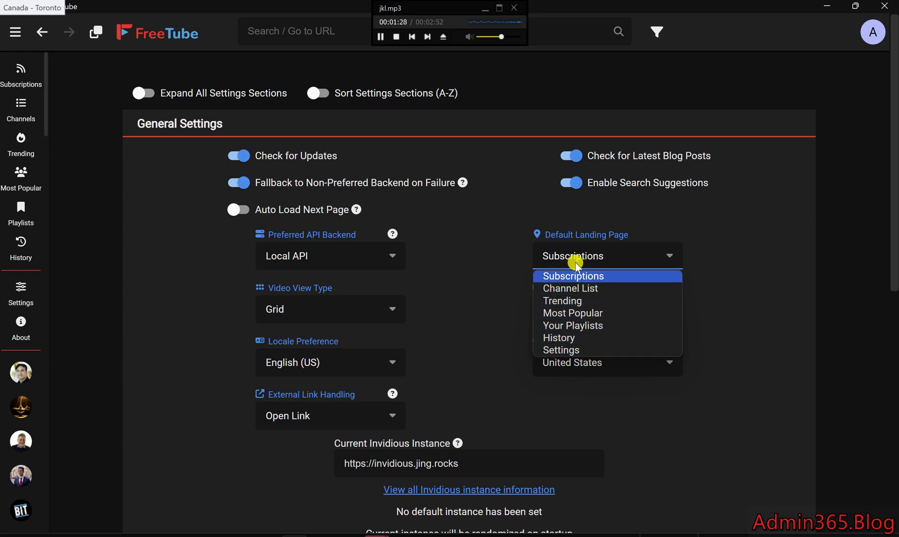
Step: Keep Subscriptions selected as the Default Landing Page
left_click(572, 276)
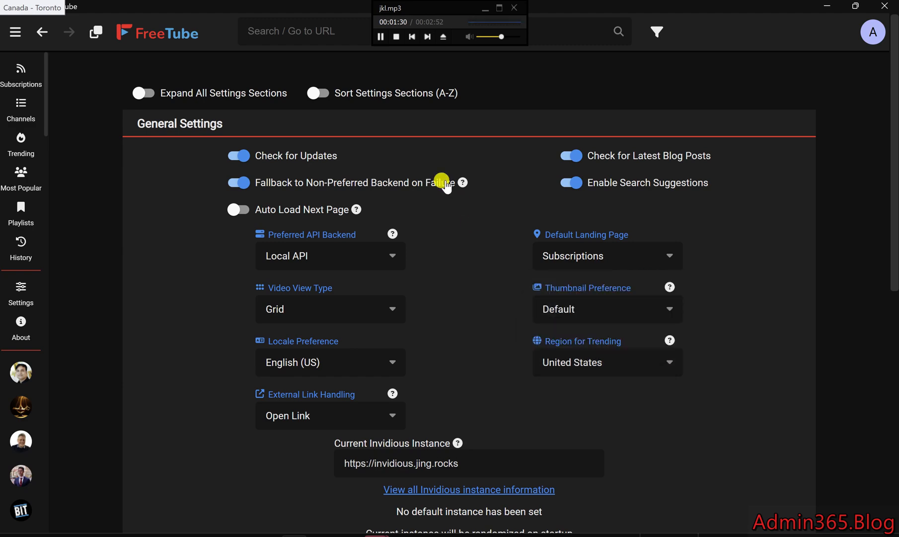
mouse_move(403, 163)
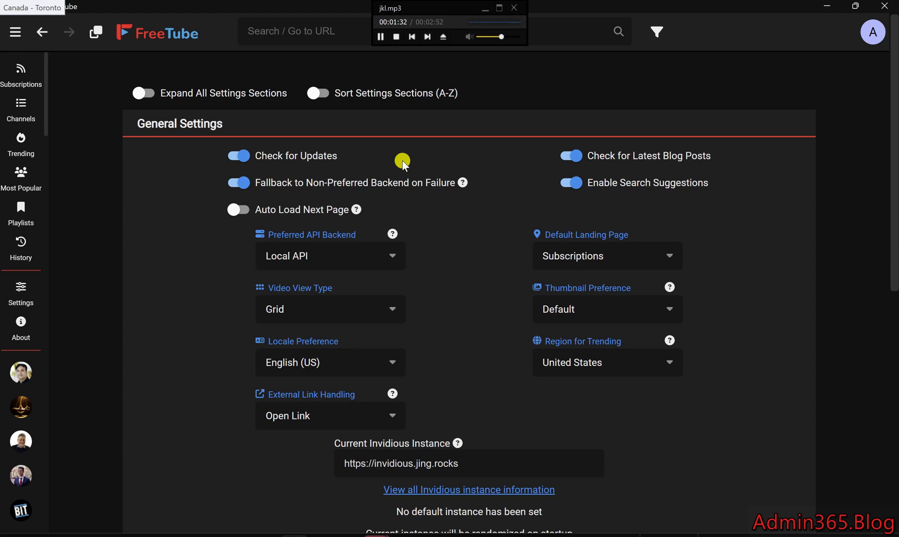
mouse_move(258, 125)
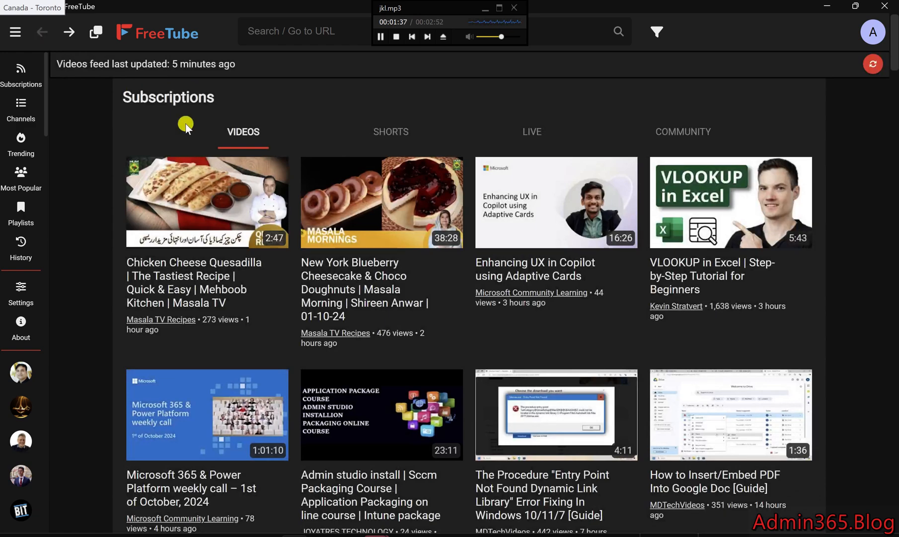
Step: Reopen Settings and expand Player Settings, scrolling through its sliders and defaults
left_click(21, 290)
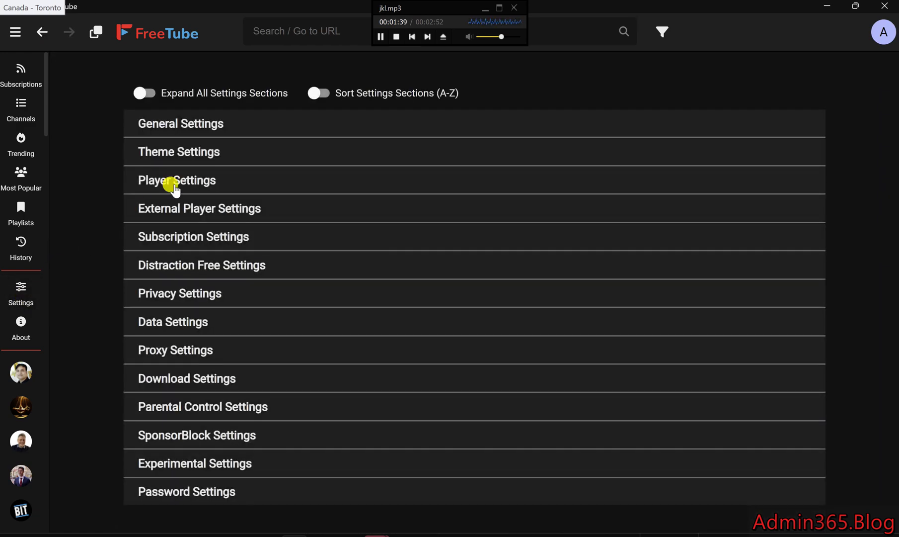
left_click(176, 180)
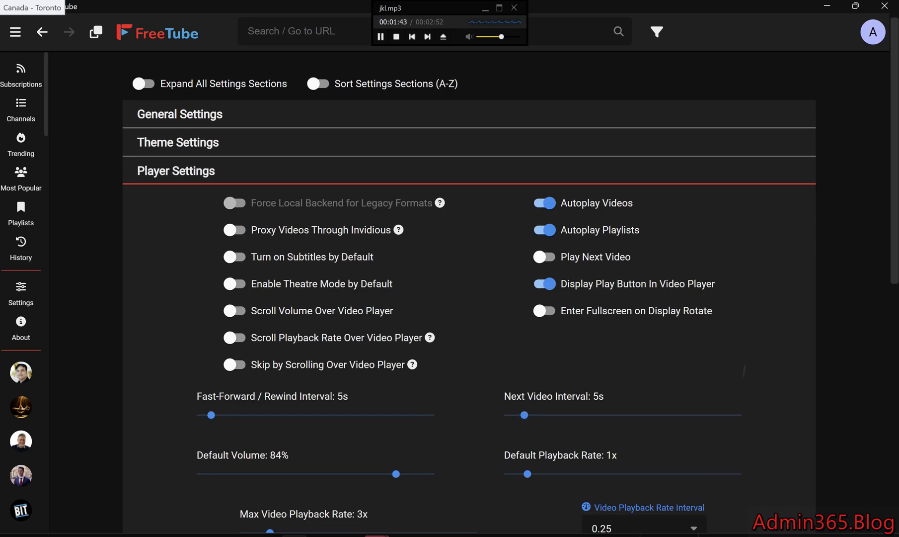
scroll("down", 3)
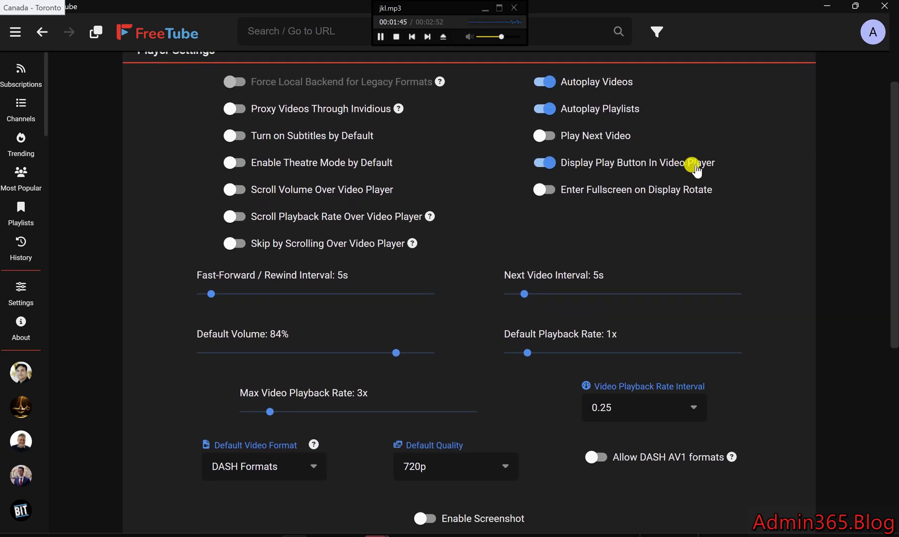
scroll("up", 3)
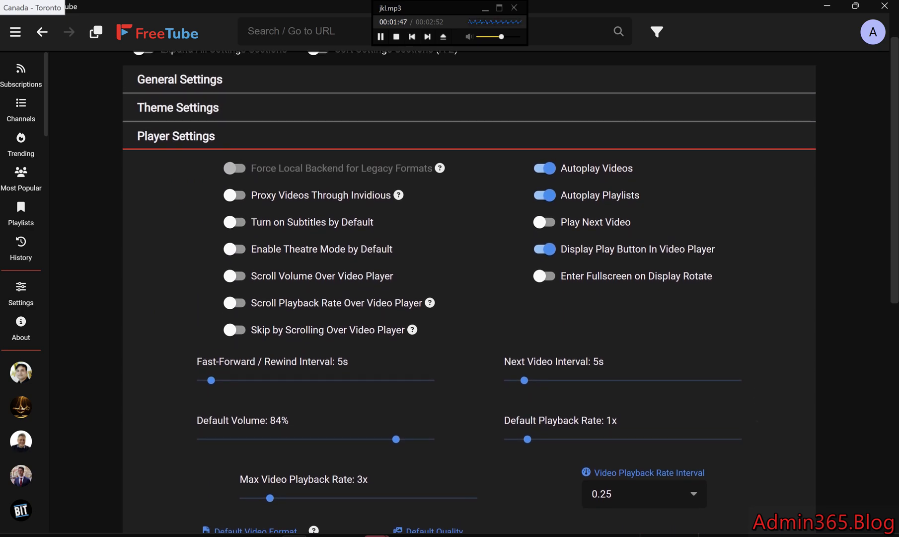
scroll("down", 3)
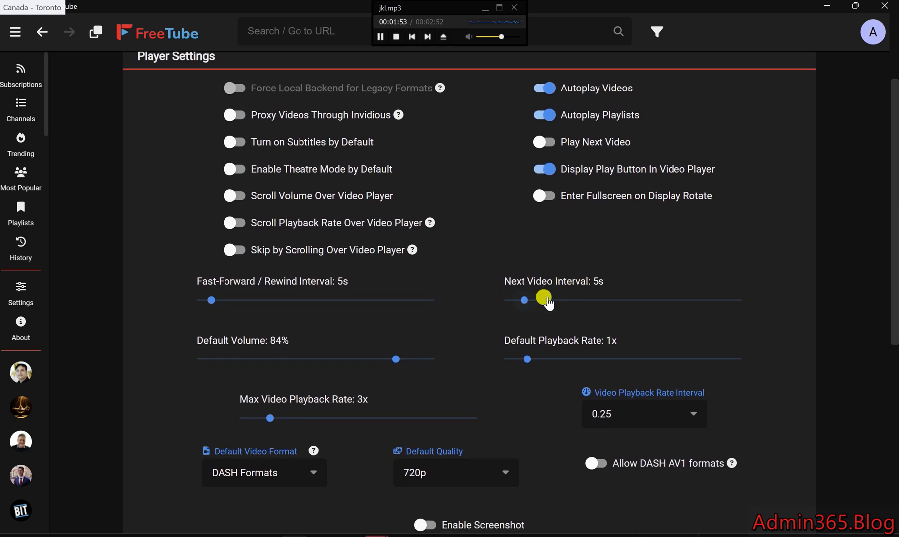
scroll("down", 3)
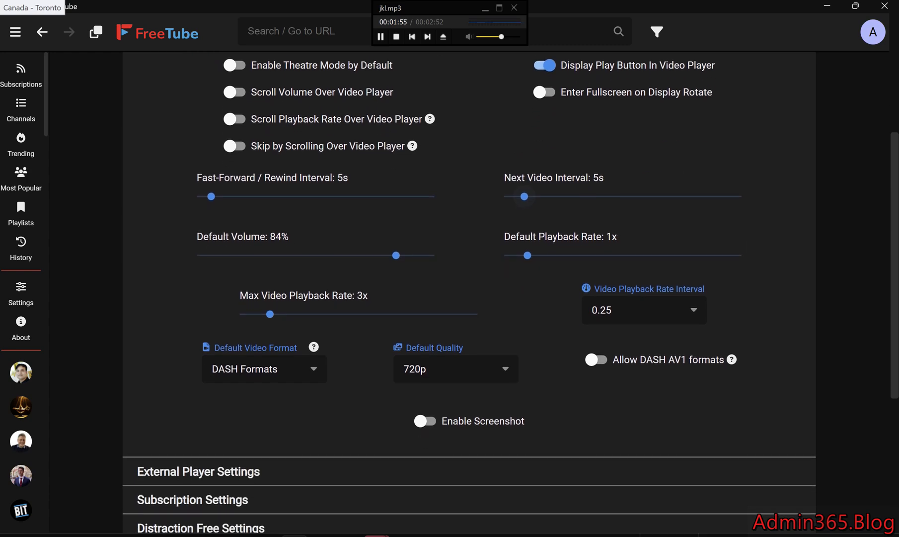
scroll("up", 3)
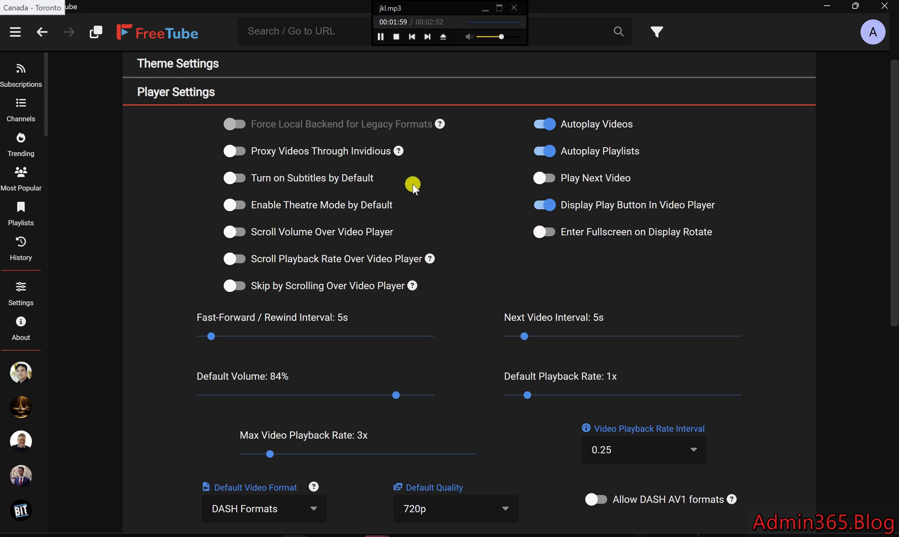
mouse_move(236, 336)
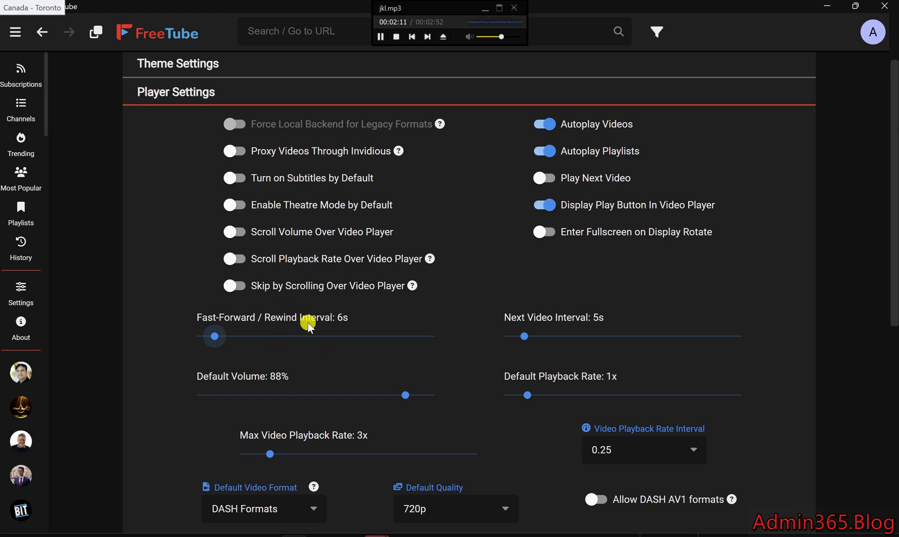
mouse_move(376, 330)
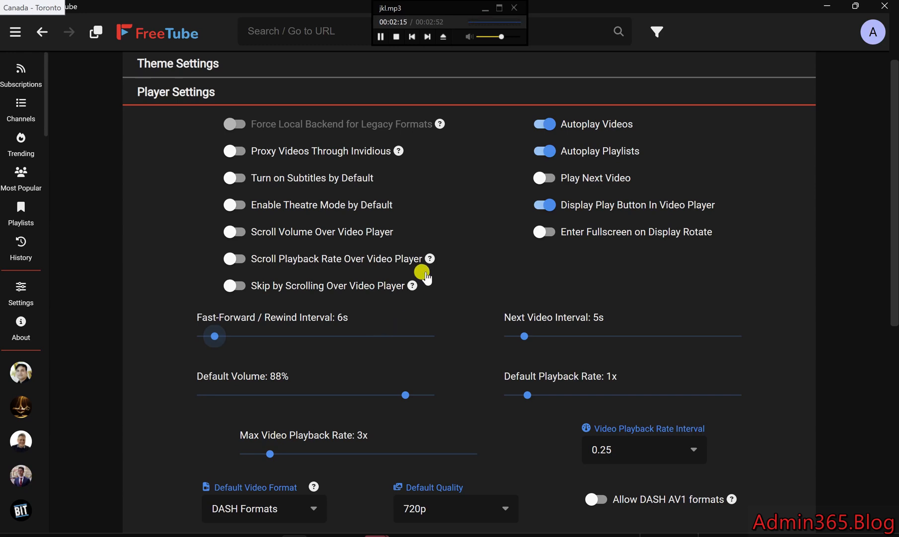
mouse_move(522, 185)
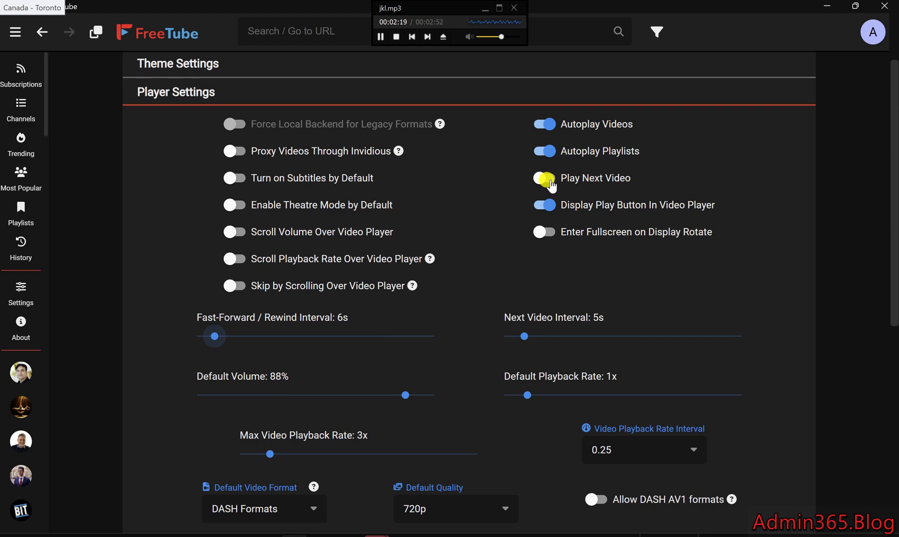
Step: Set the fast-forward/rewind interval slider to 6s and default volume to 88%
left_click(543, 177)
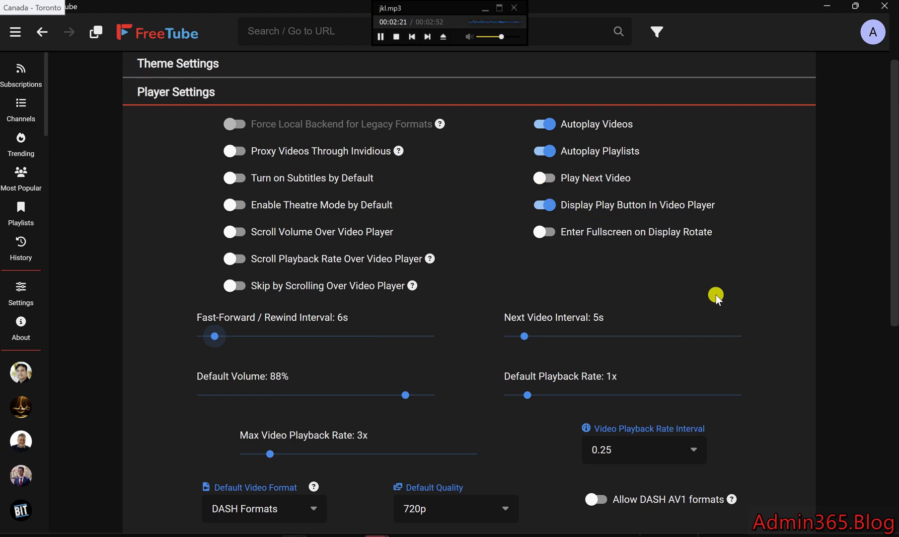